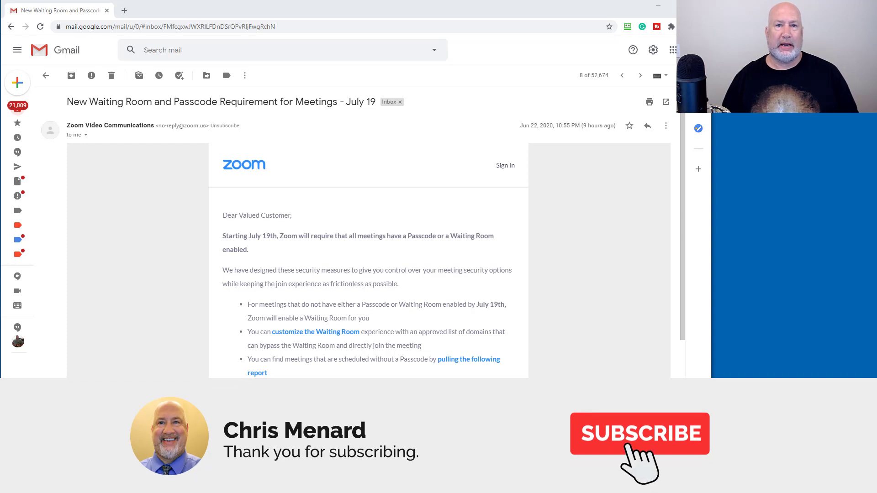
Show the Upcoming Meetings list, where three meetings are flagged as having no passcode.
click(639, 433)
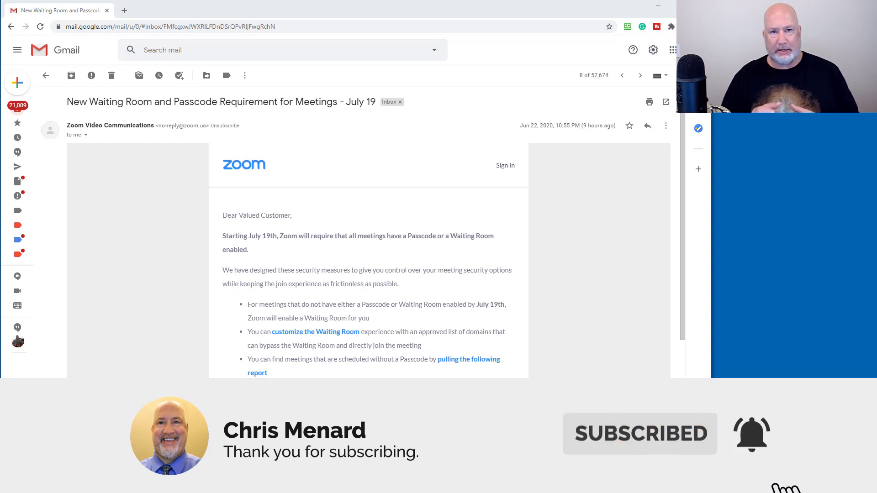
scroll(down, 3)
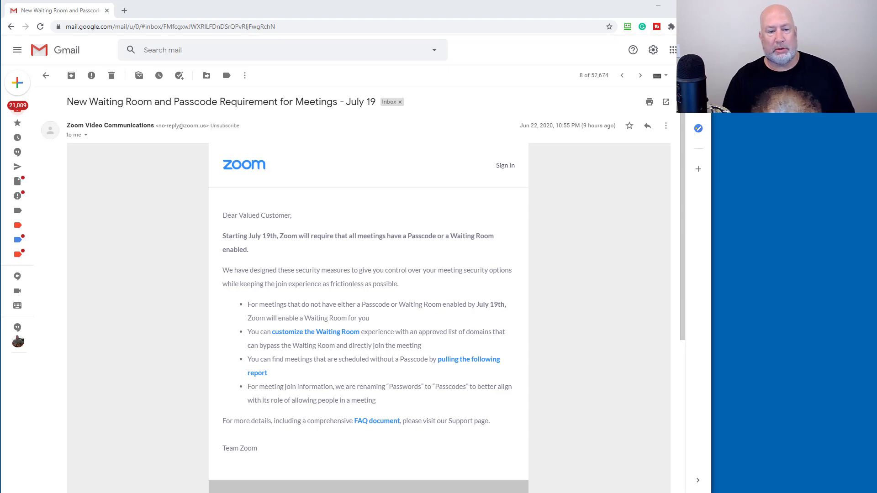
mouse_move(405, 193)
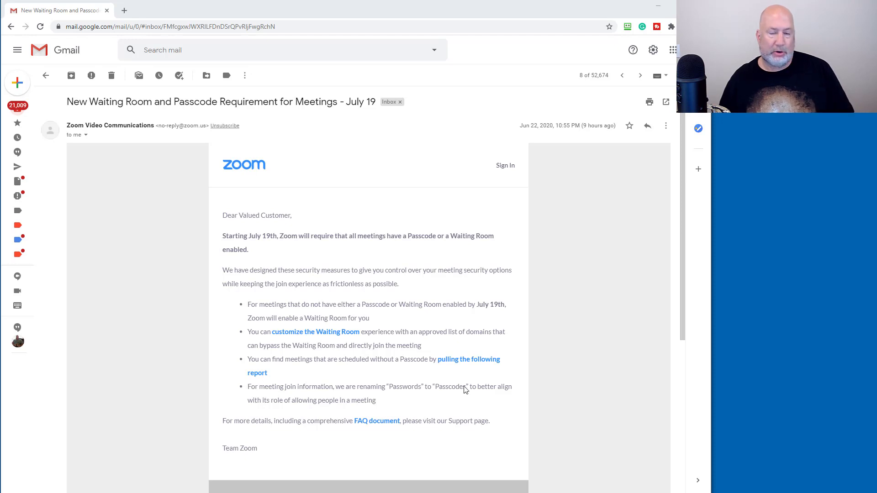
mouse_move(196, 336)
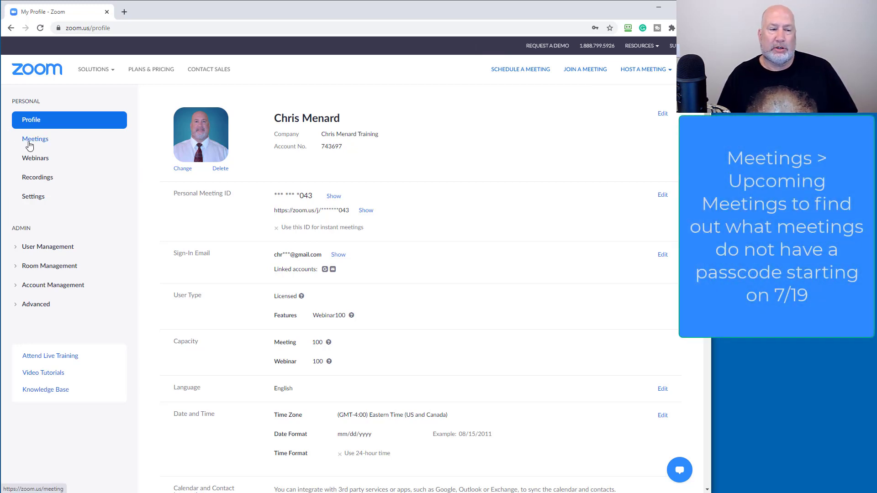
click(35, 138)
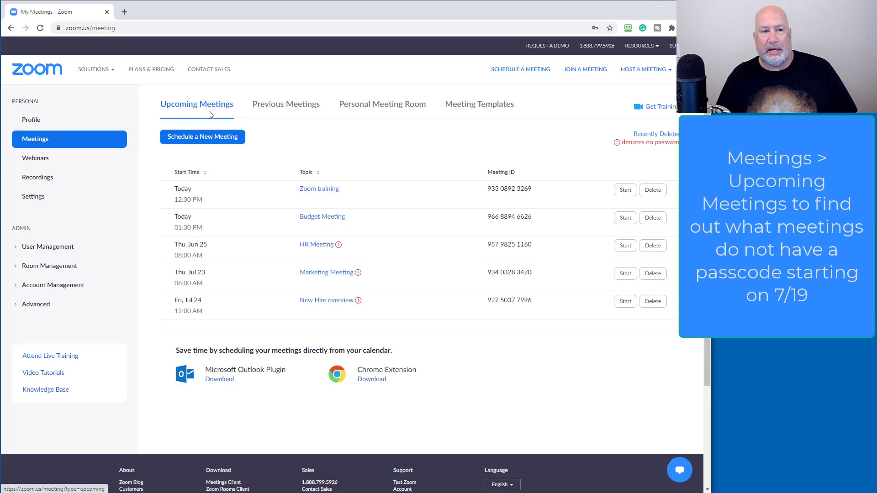
mouse_move(206, 298)
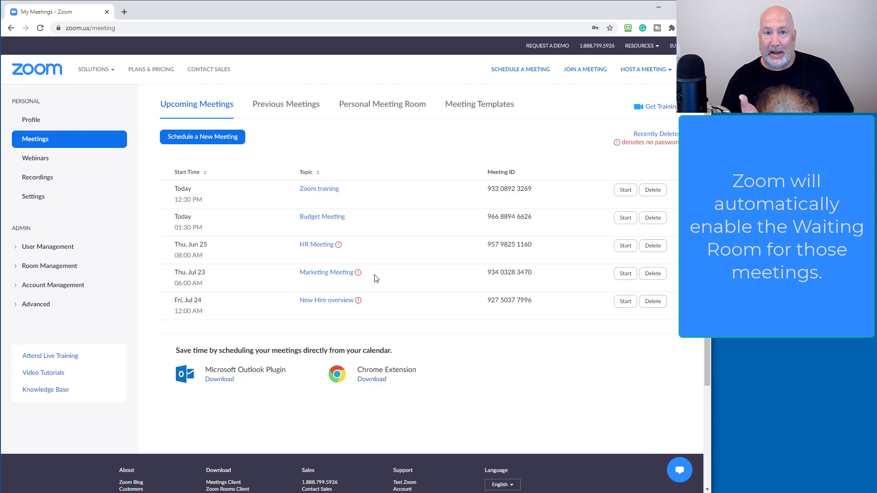
mouse_move(322, 95)
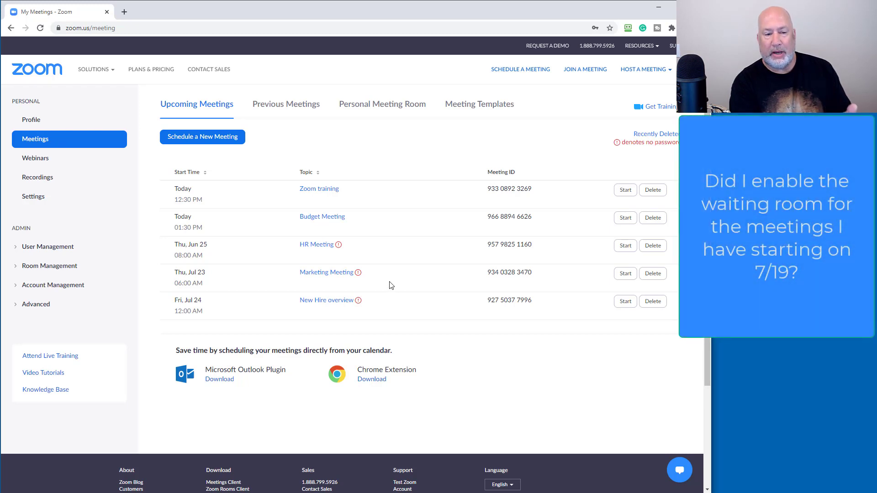
mouse_move(326, 272)
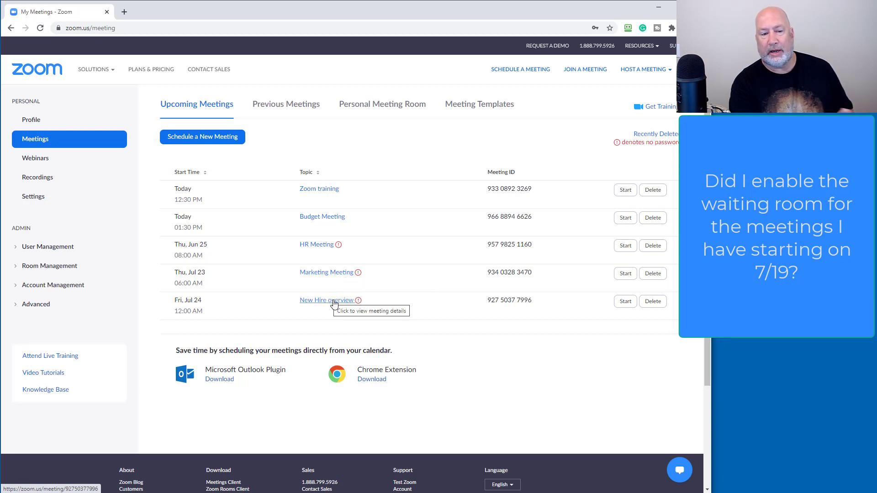
click(327, 299)
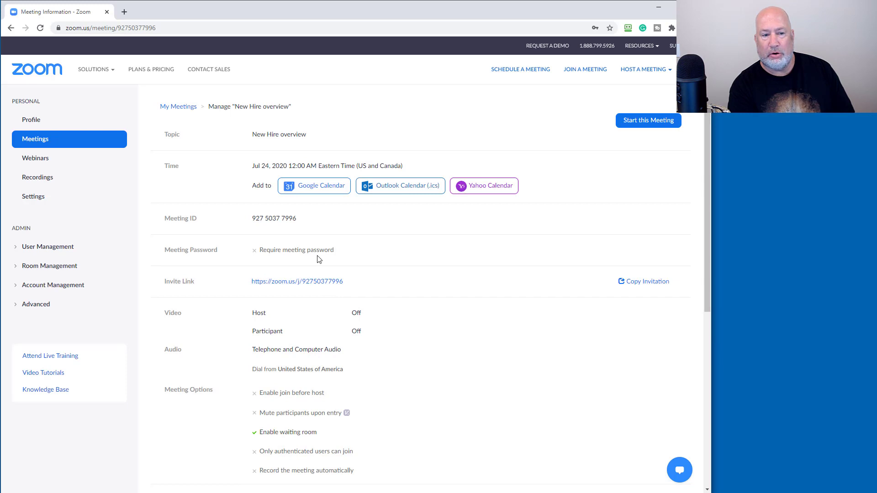
mouse_move(347, 288)
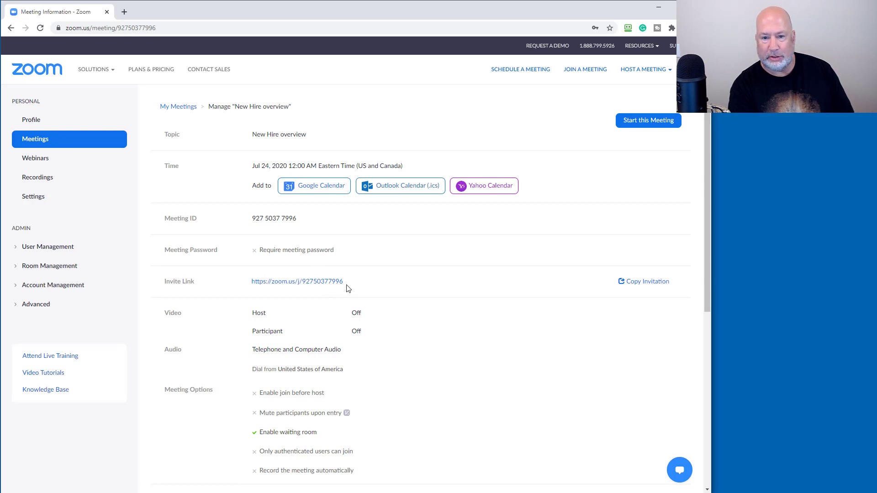
scroll(down, 3)
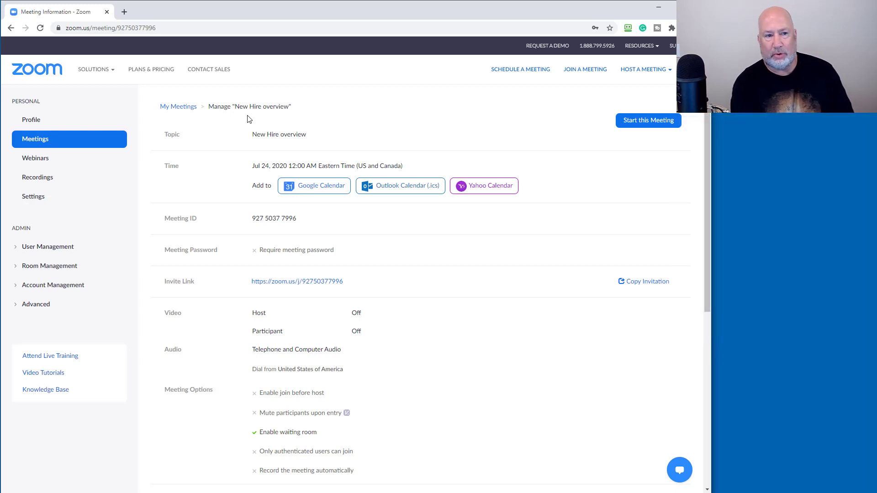
mouse_move(291, 146)
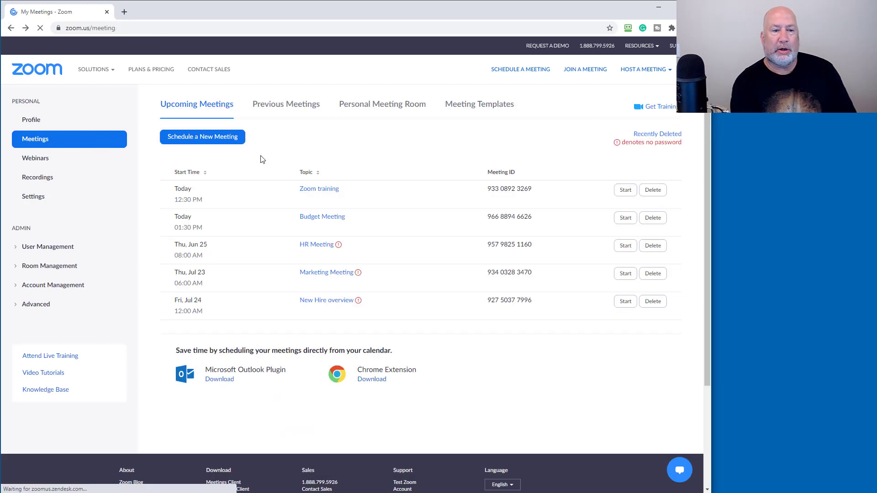
mouse_move(326, 272)
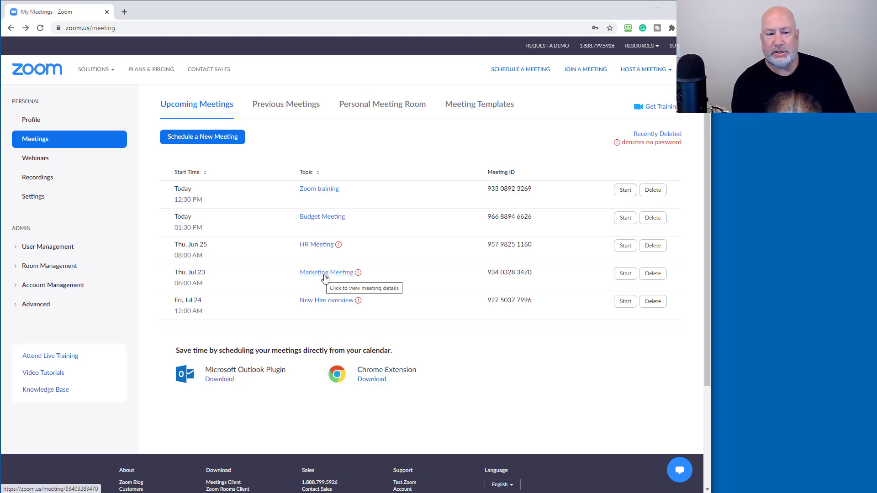
View the Marketing Meeting details, confirming no password is required and waiting room is off.
click(327, 273)
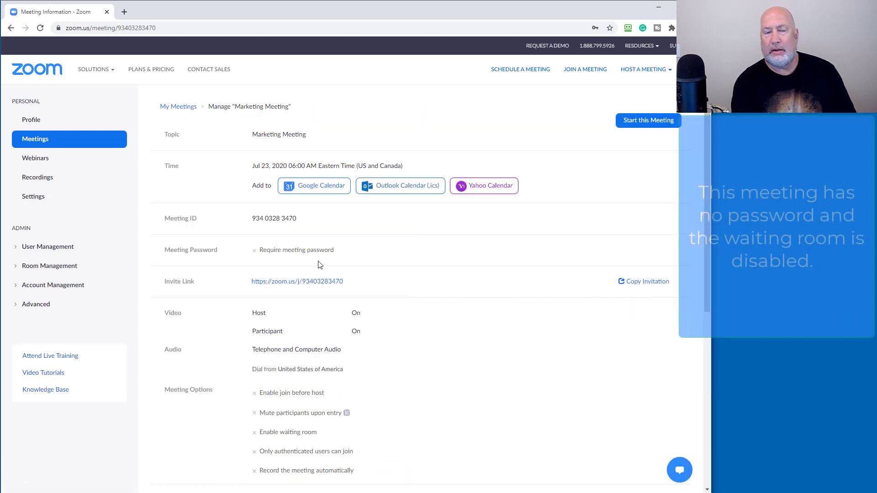
scroll(down, 3)
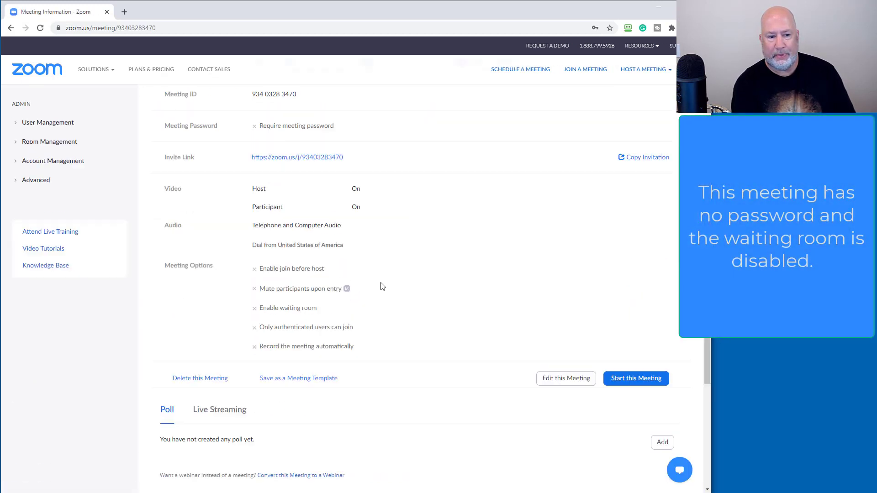
scroll(down, 3)
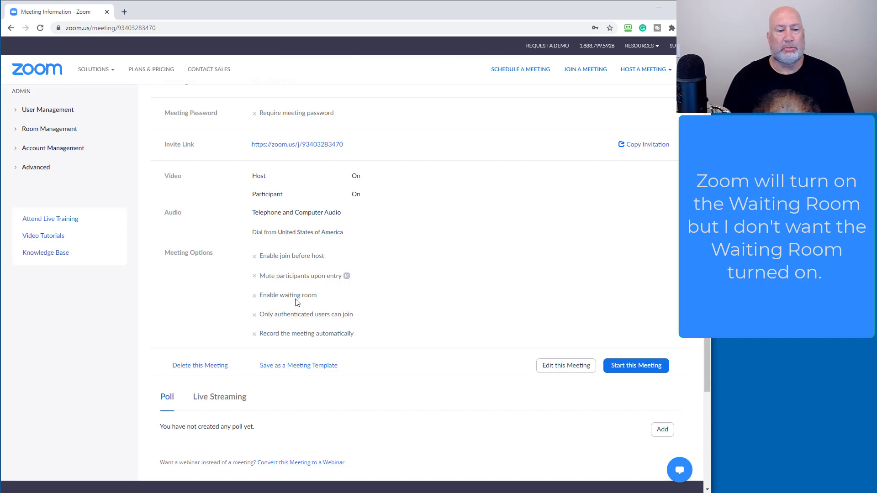
mouse_move(418, 253)
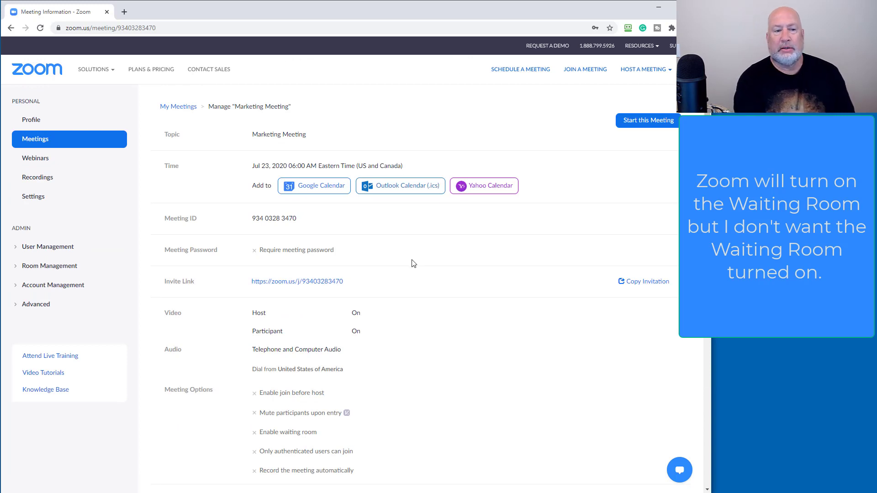
scroll(down, 3)
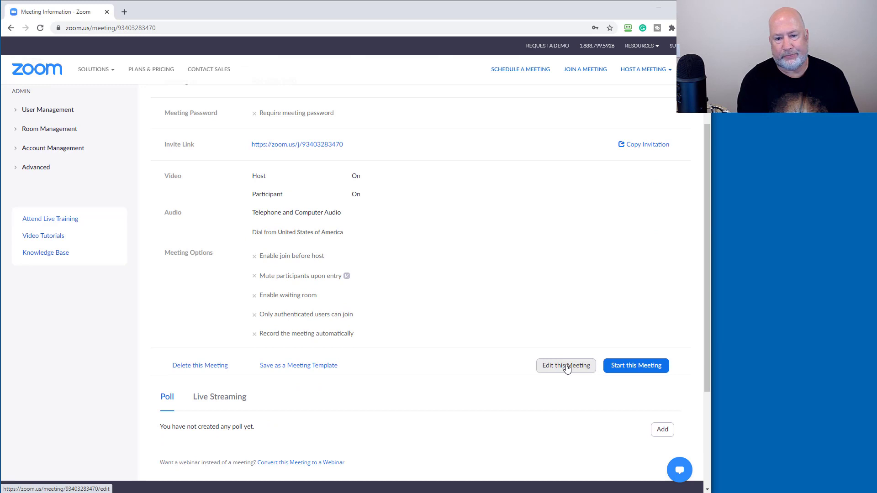
Edit the Marketing Meeting to require a meeting password, keeping the generated password.
click(565, 365)
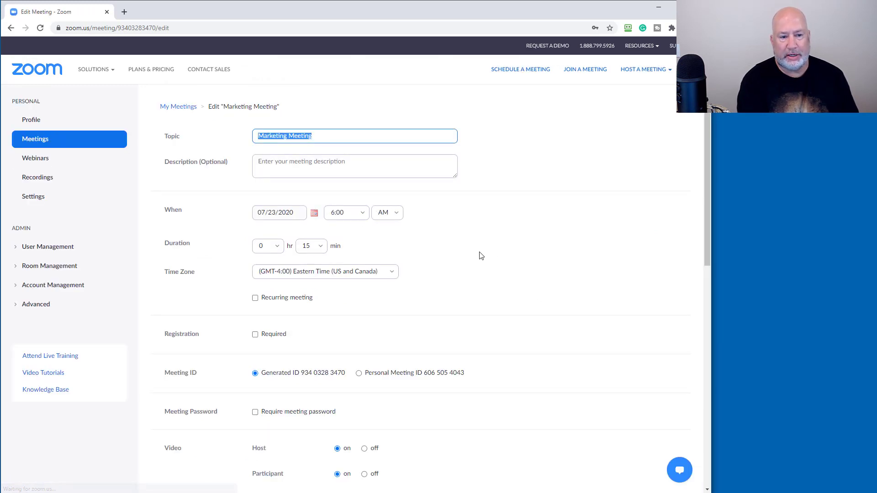
scroll(down, 3)
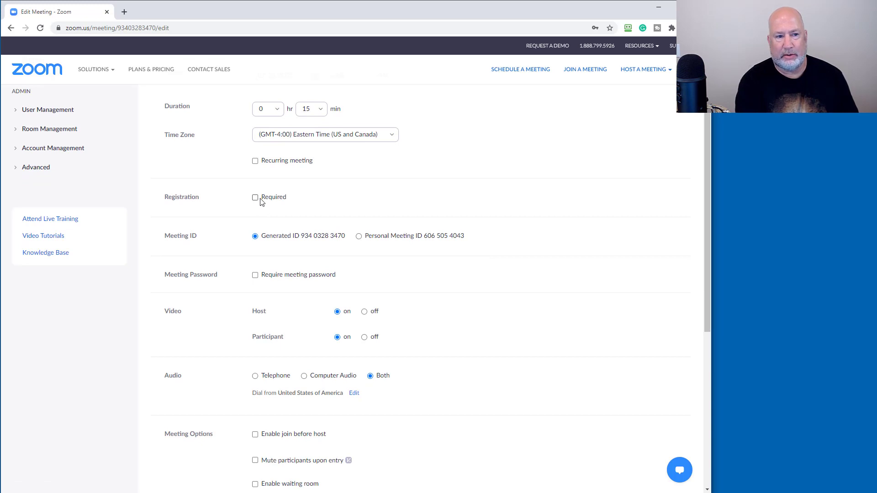
click(255, 274)
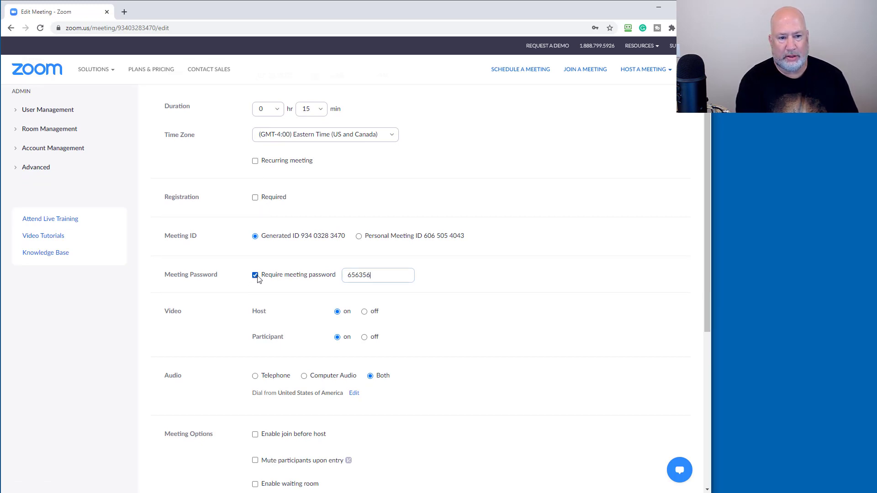
scroll(down, 3)
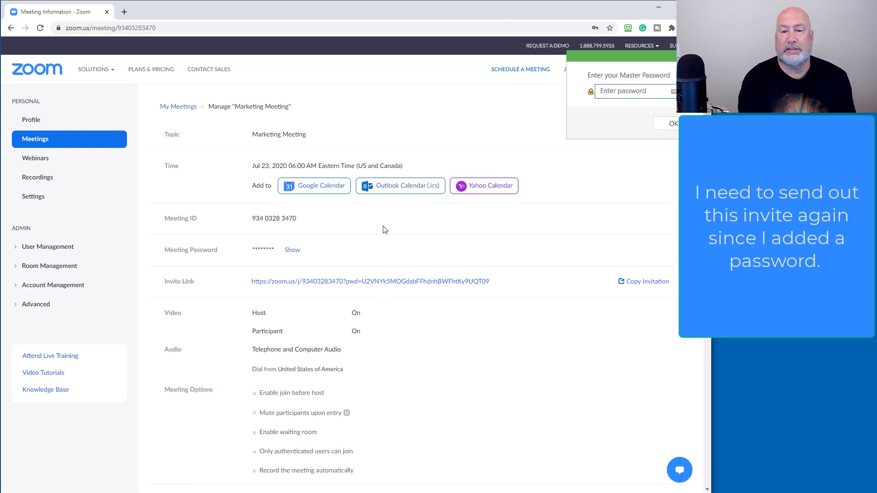
mouse_move(409, 236)
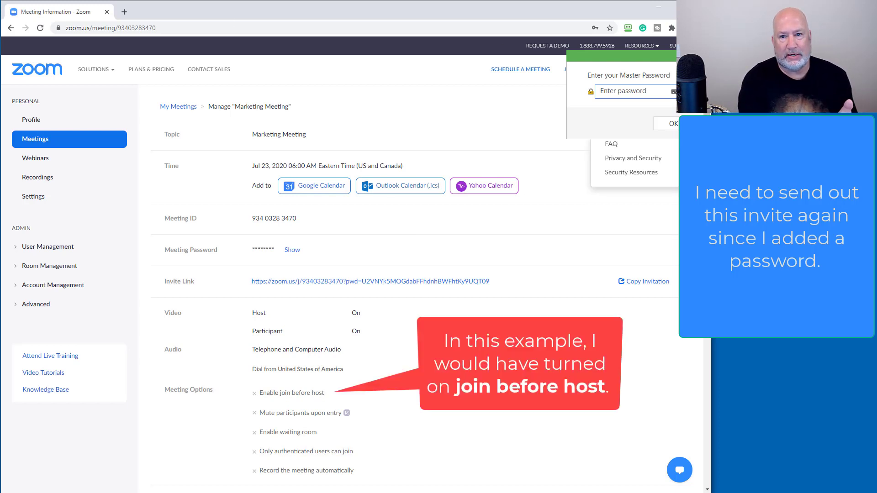
click(94, 68)
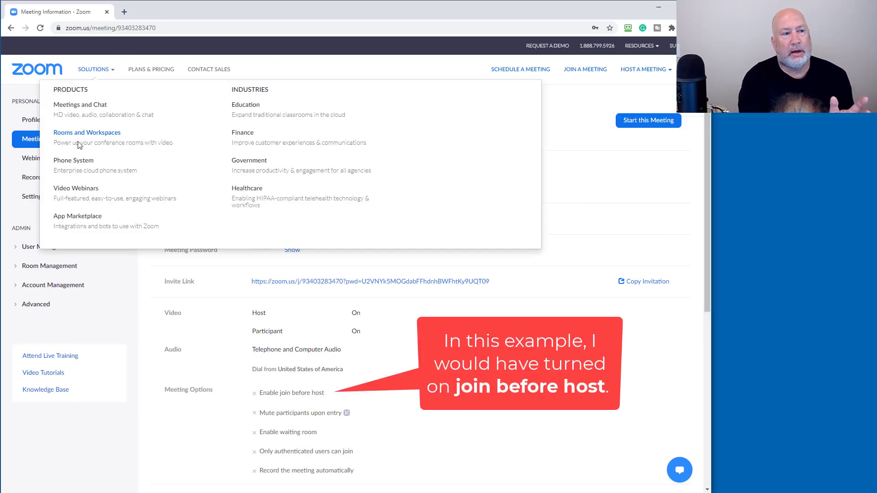
Return to the Upcoming Meetings list, where Marketing Meeting is no longer flagged.
click(36, 139)
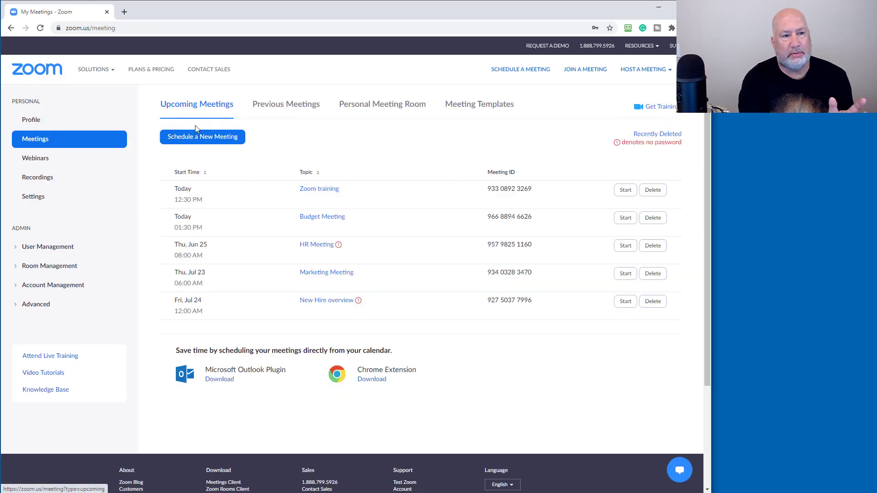
mouse_move(373, 280)
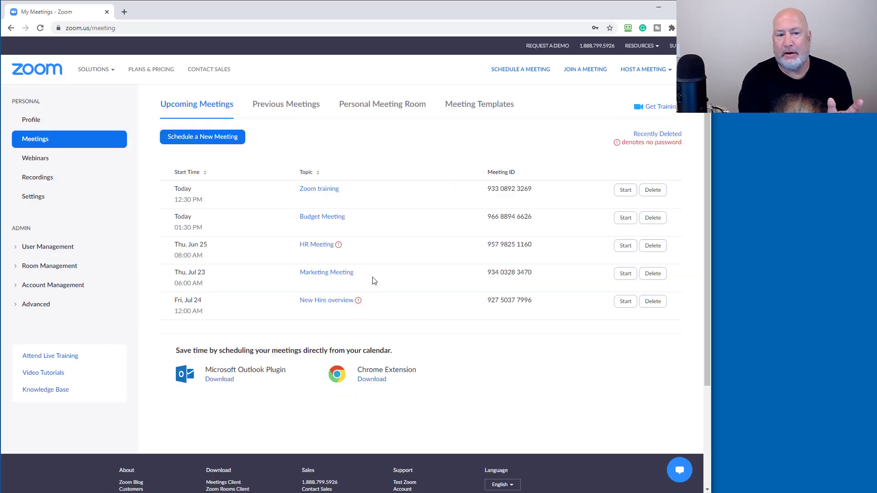
mouse_move(377, 280)
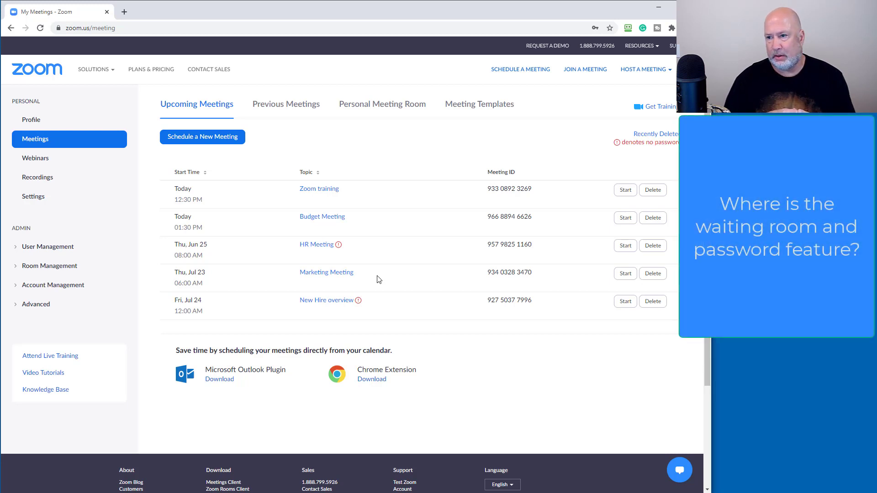
mouse_move(64, 168)
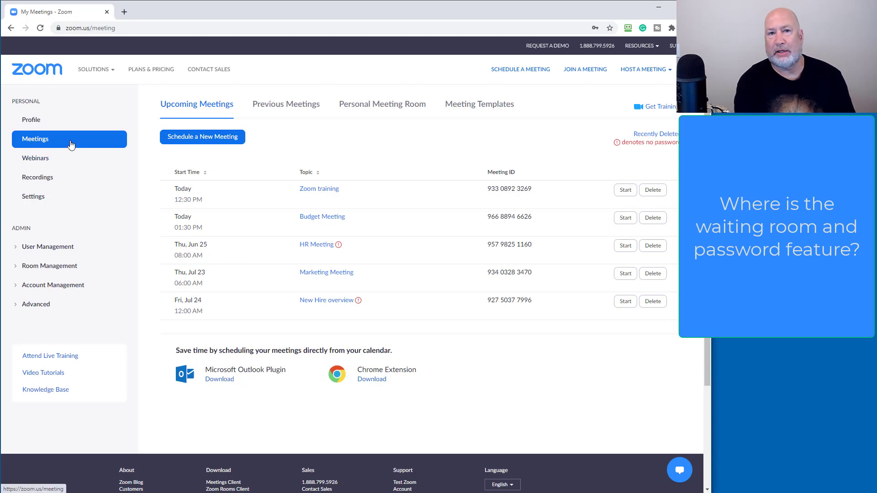
Review the Schedule Meeting password toggles for scheduled, instant and PMI meetings, all already on.
click(33, 197)
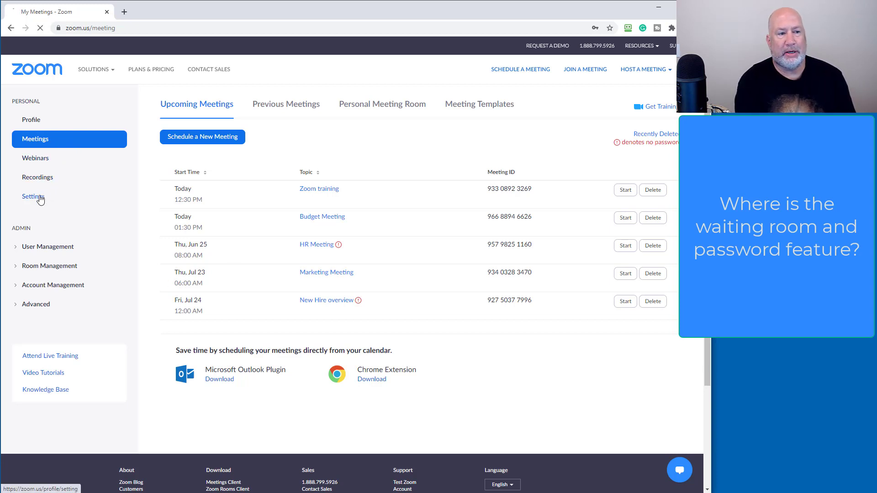
click(32, 196)
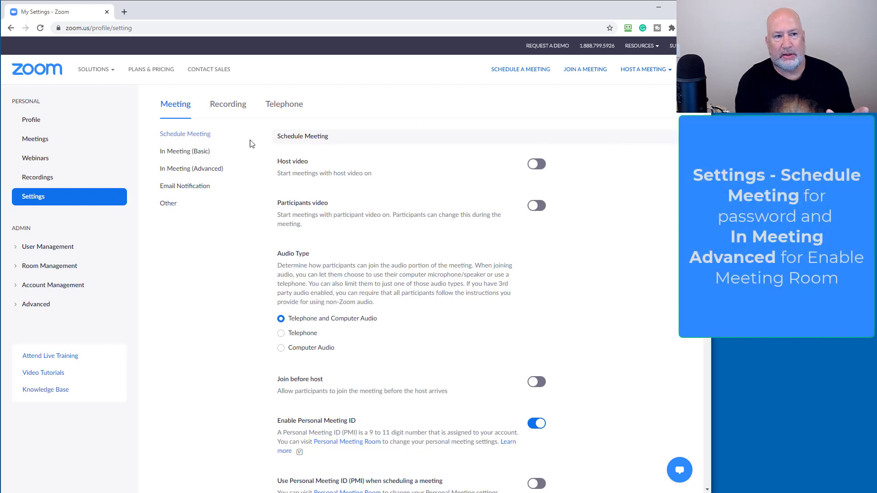
scroll(down, 3)
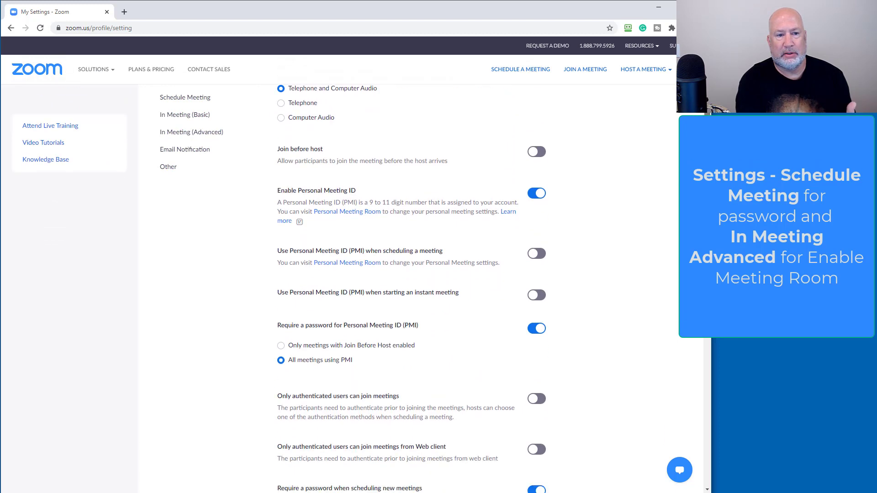
scroll(down, 3)
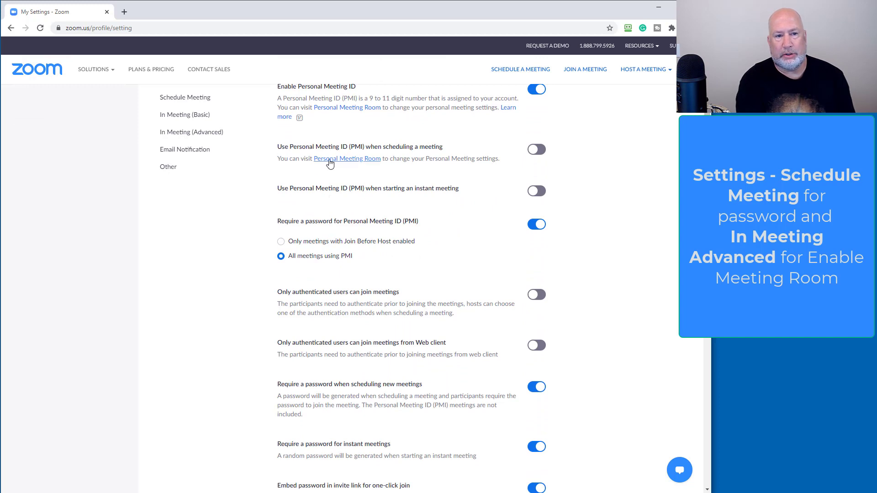
mouse_move(573, 179)
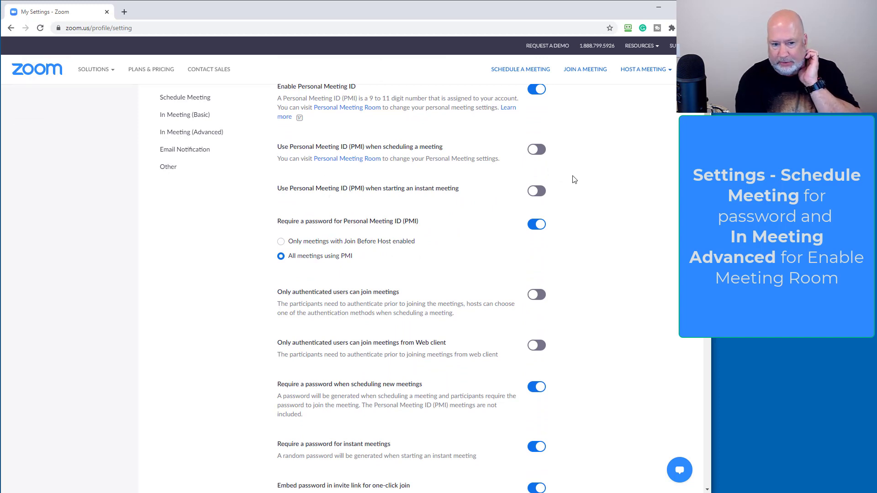
scroll(down, 3)
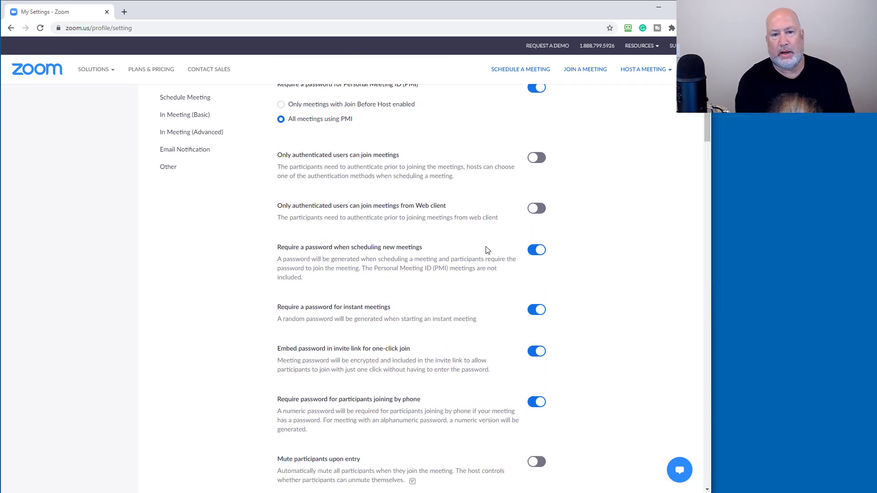
mouse_move(538, 323)
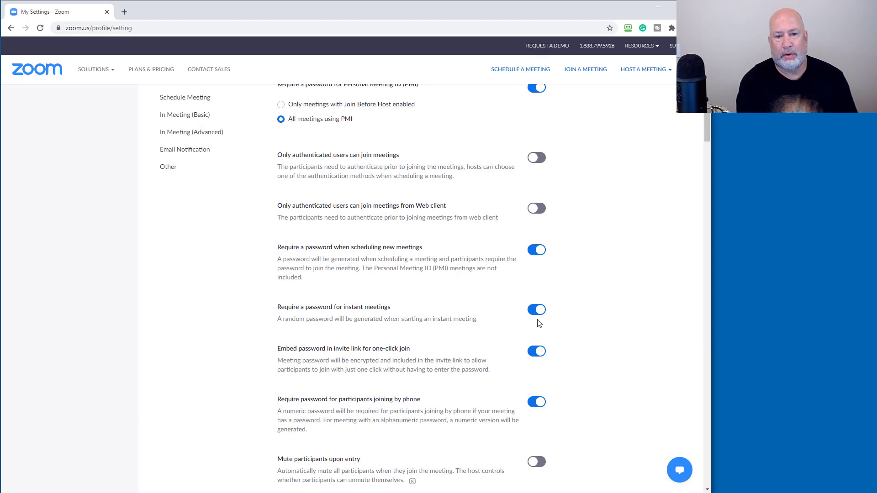
mouse_move(598, 231)
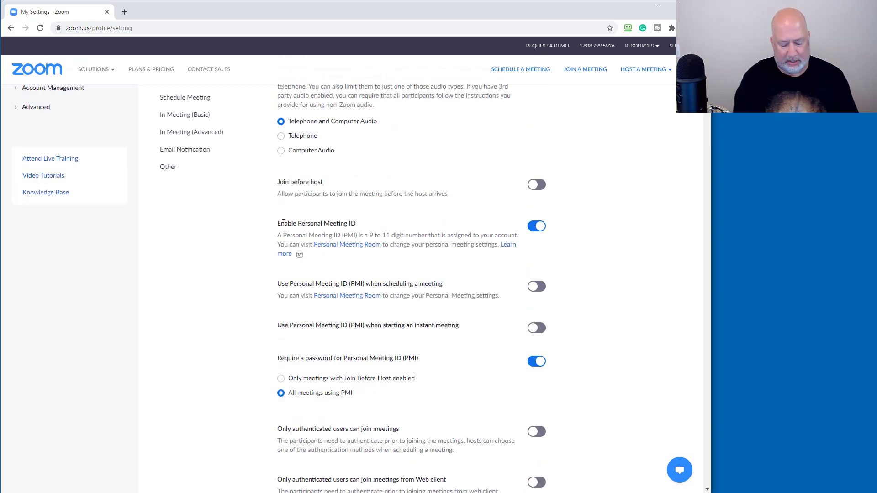
Find the Waiting room setting enabled for everyone, then show Zoom's requirement email in Gmail.
key(ctrl+f)
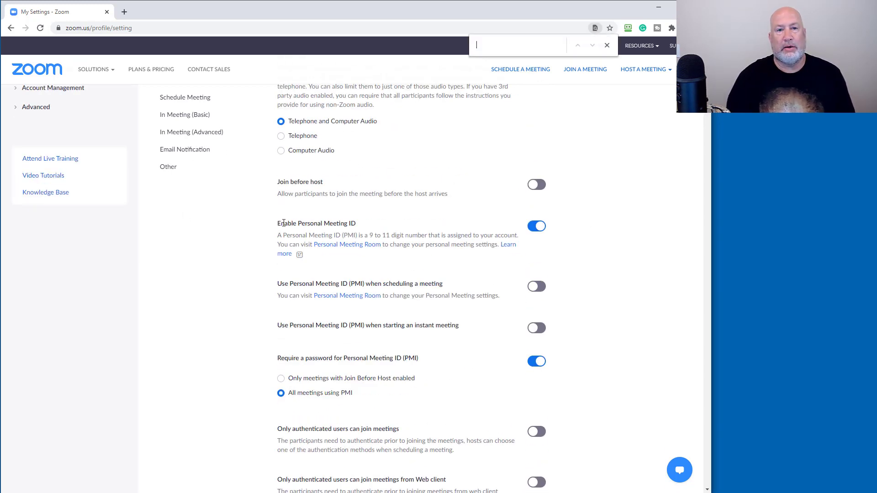
text(waiting)
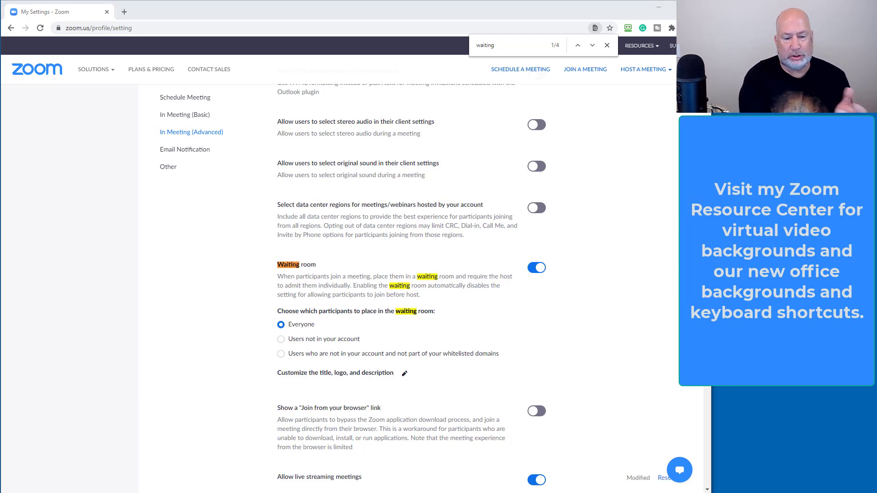
click(53, 11)
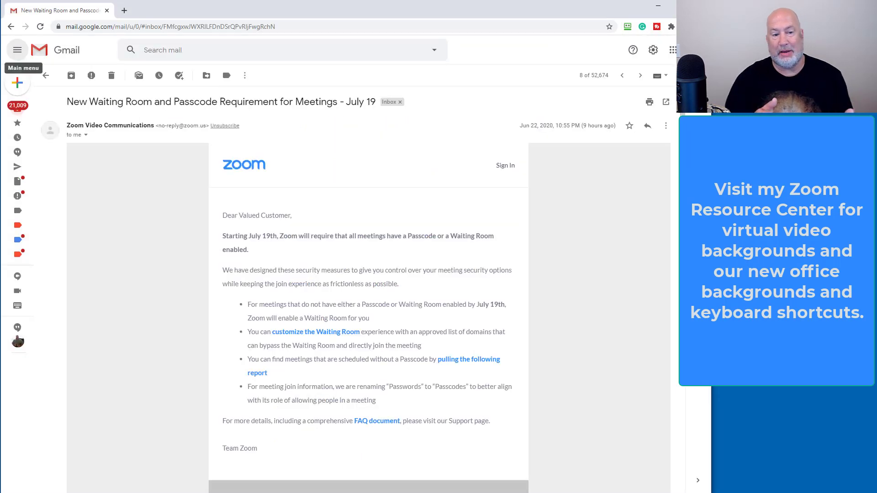